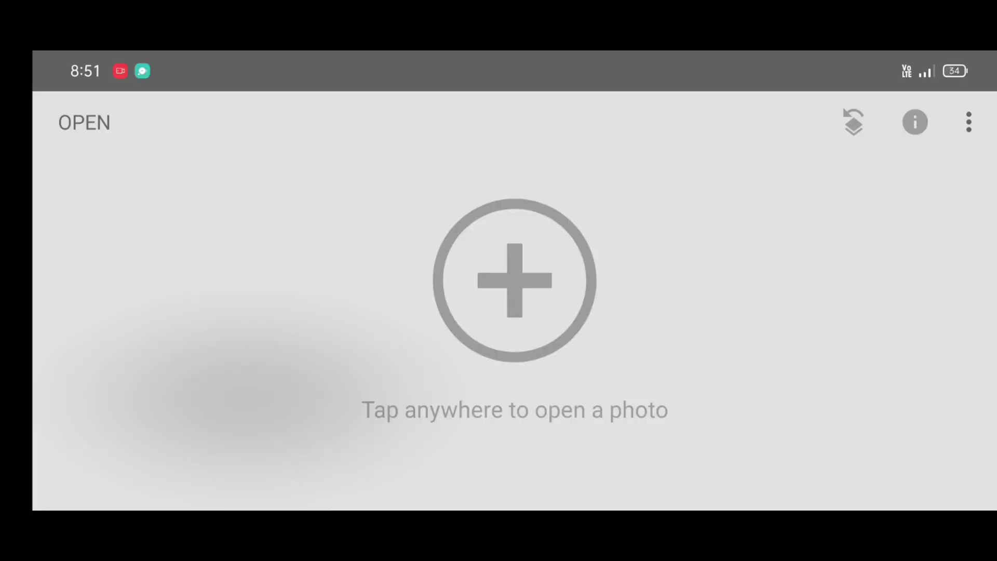
Step: Open the portrait of the woman in blue among yellow flowers for editing
click(83, 122)
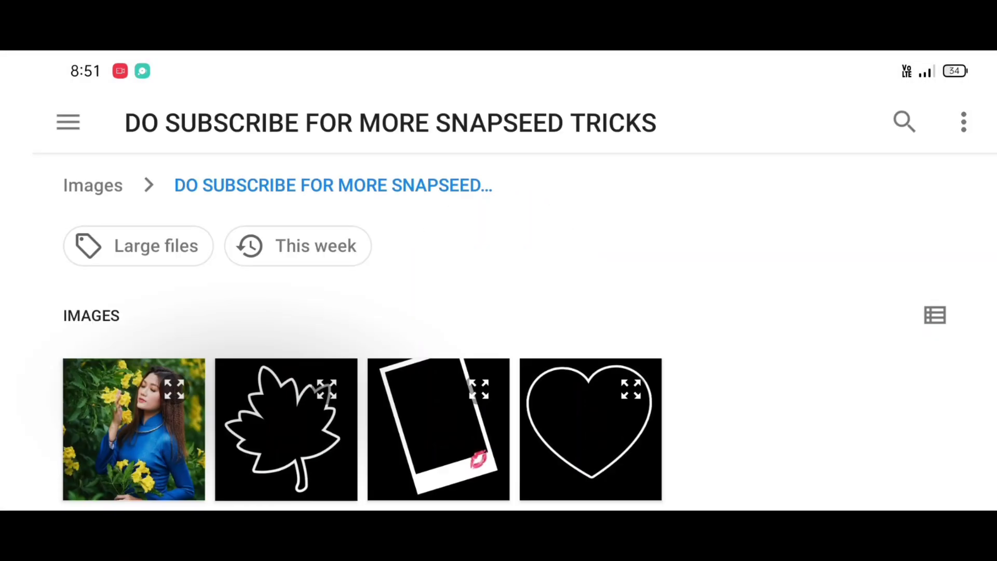
click(134, 430)
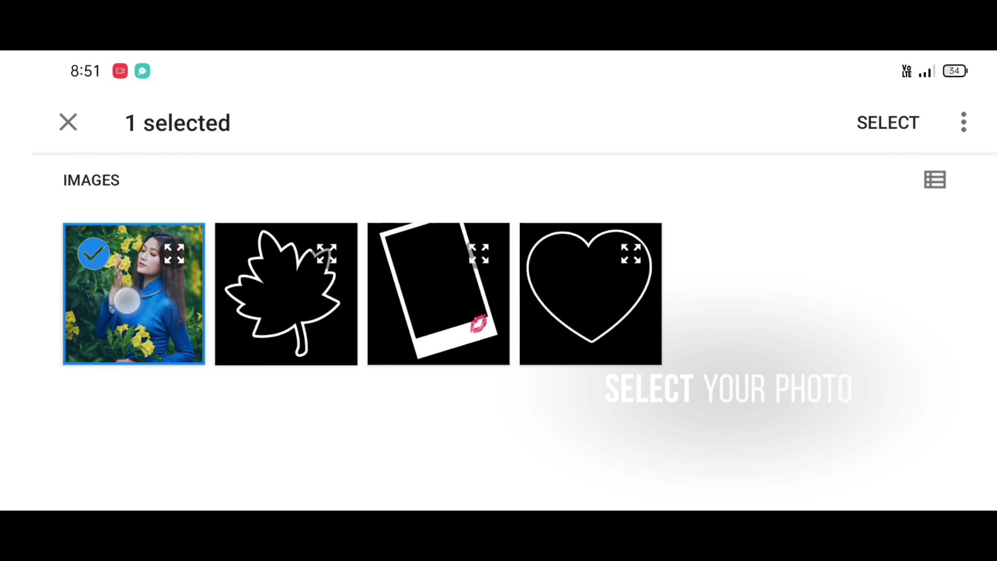
click(888, 122)
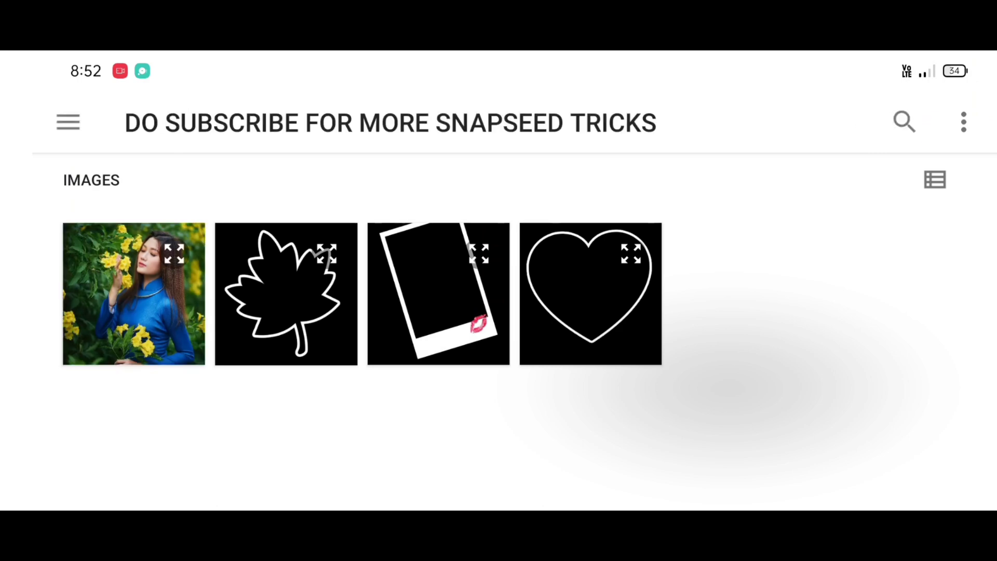
click(134, 294)
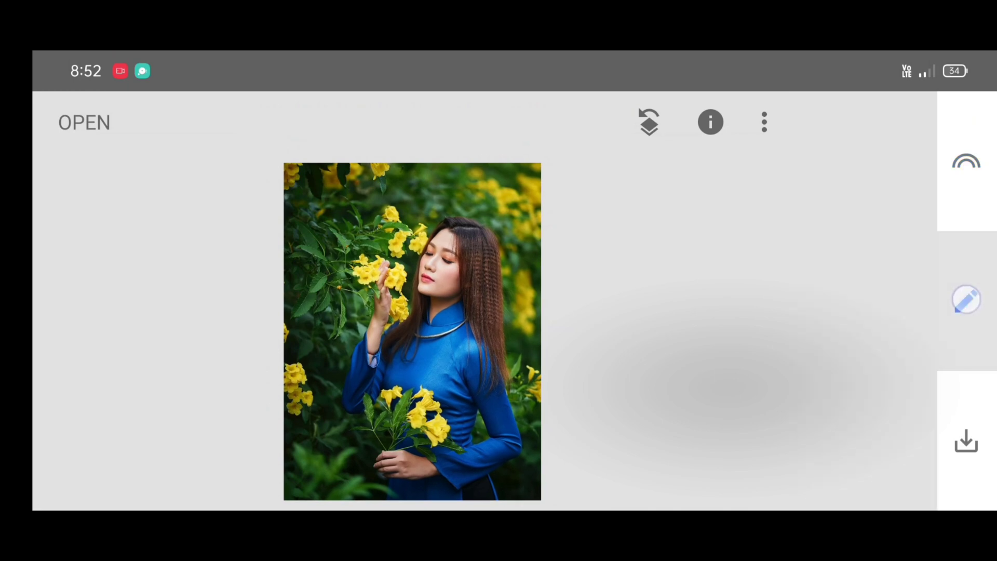
Step: Start a Double Exposure edit and bring up the picker for a second image
click(966, 301)
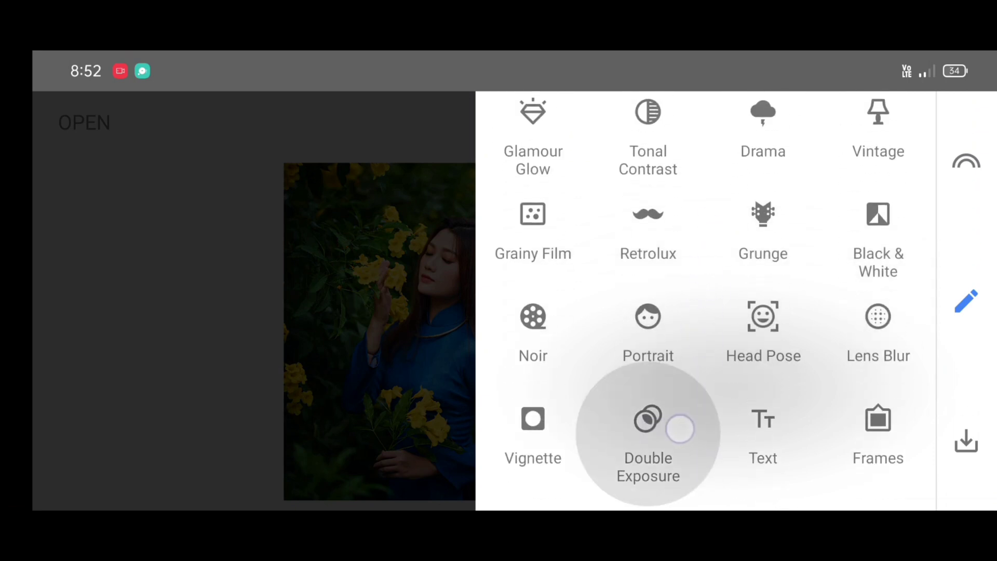
click(648, 419)
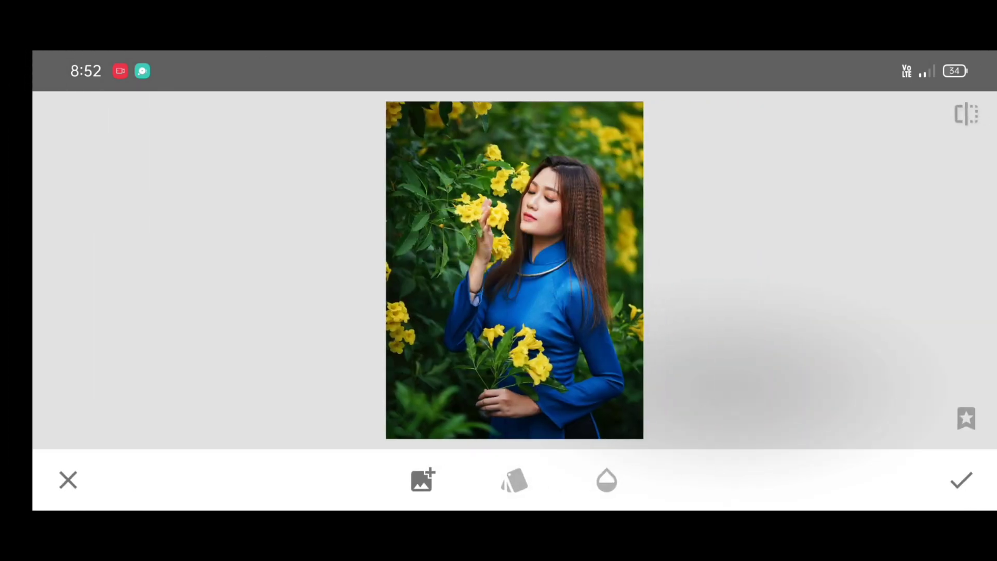
click(421, 480)
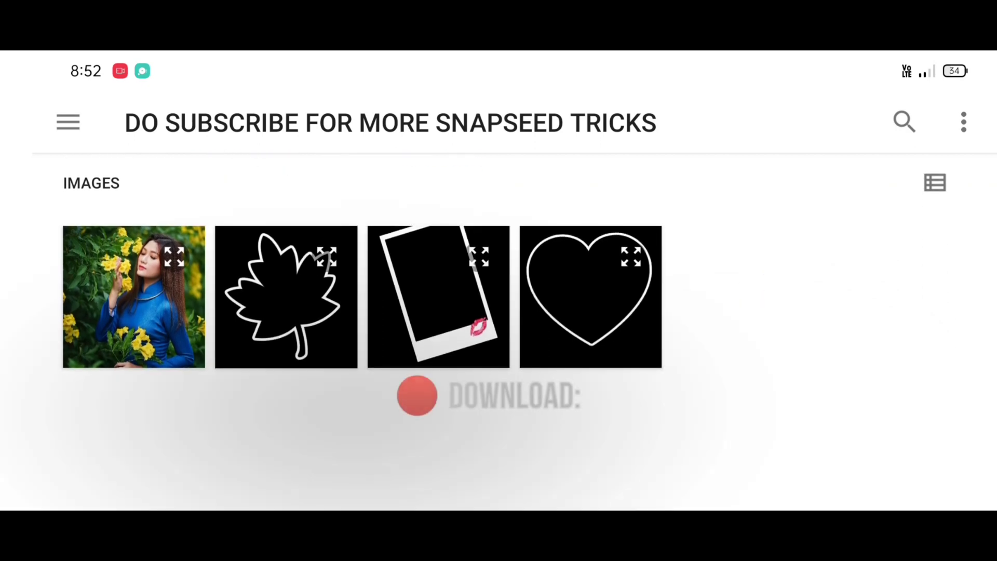
Step: Load the white leaf outline image as the double-exposure overlay
click(286, 297)
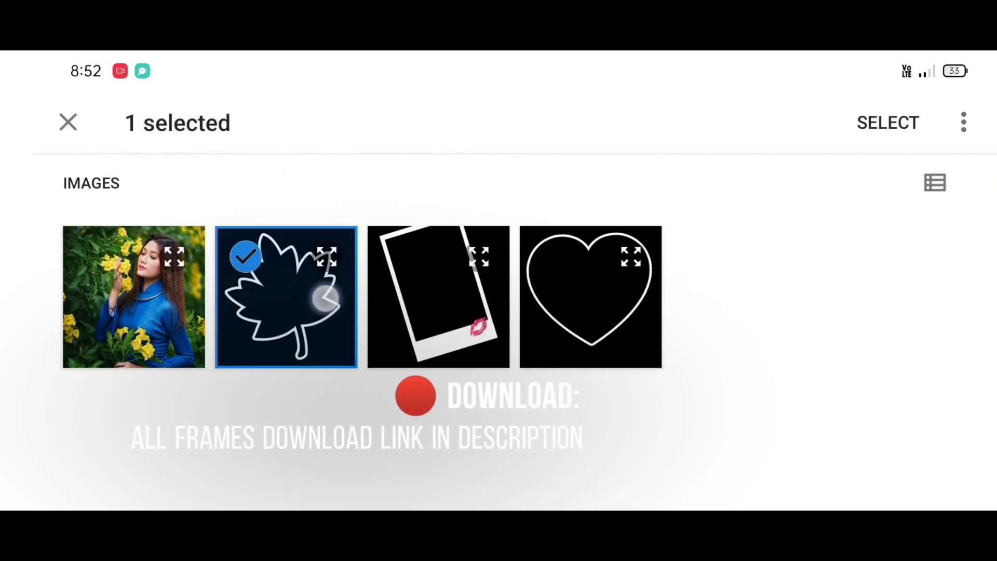
click(888, 122)
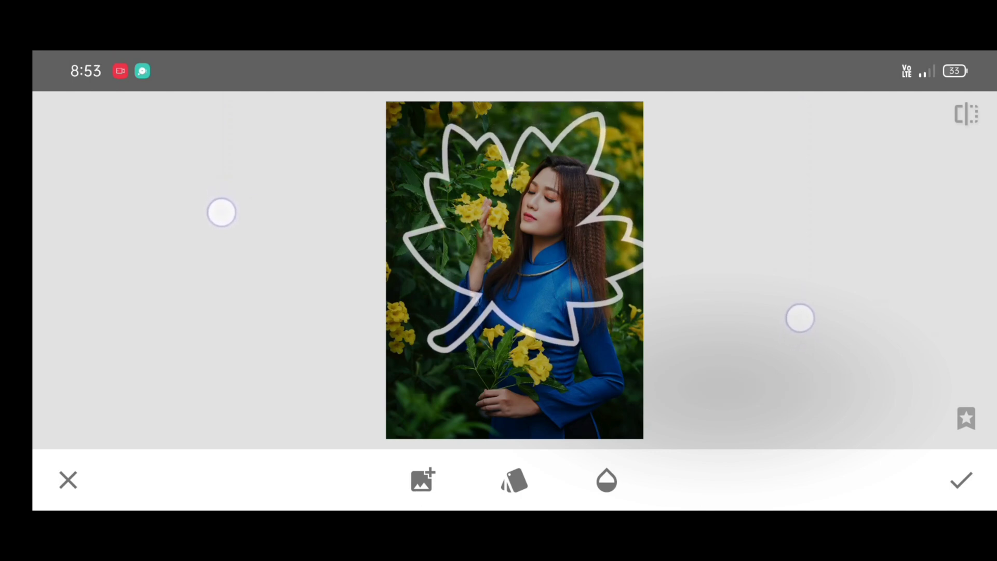
Step: Blend the leaf outline with Add mode so it shows bright white, and apply the double exposure
click(605, 480)
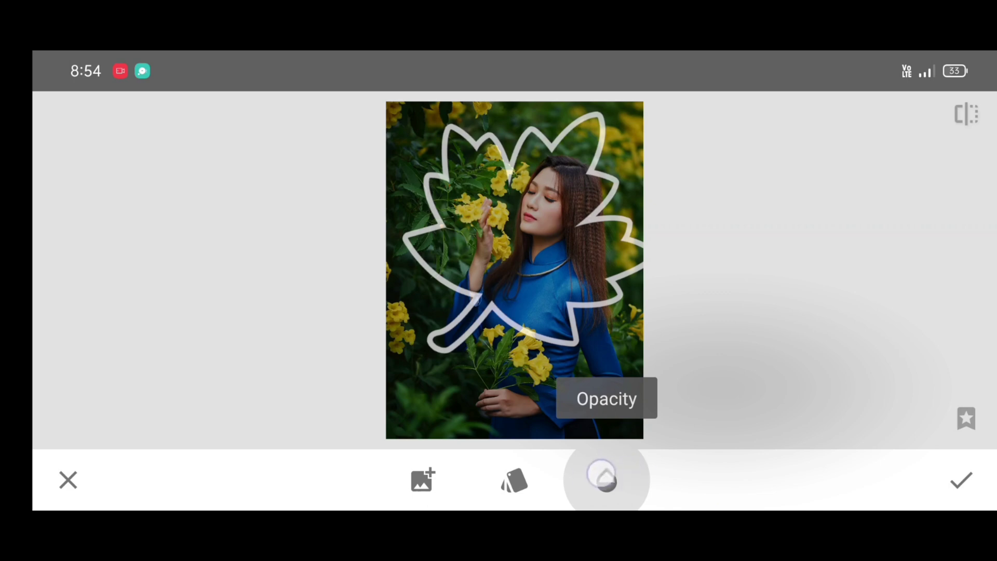
click(604, 479)
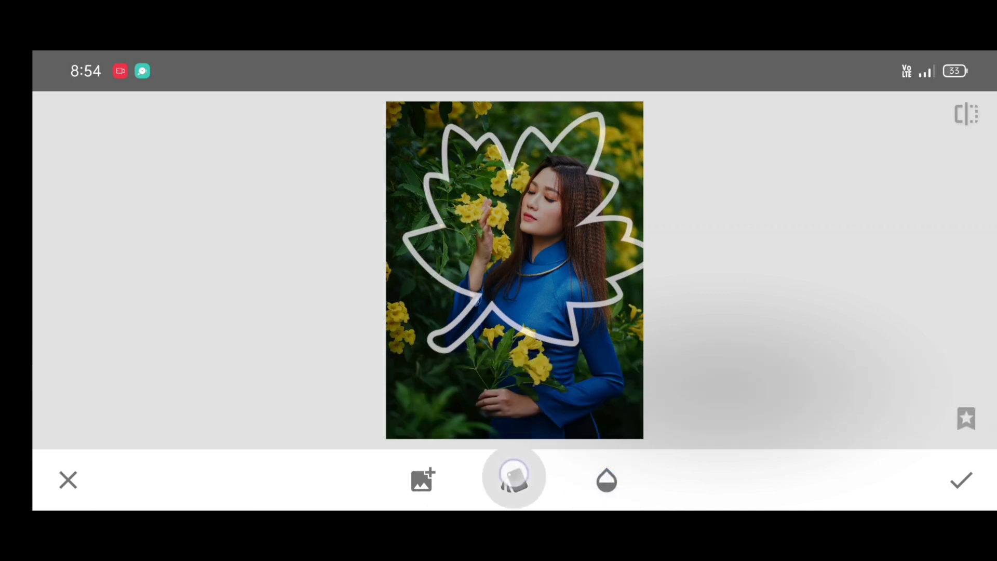
click(513, 479)
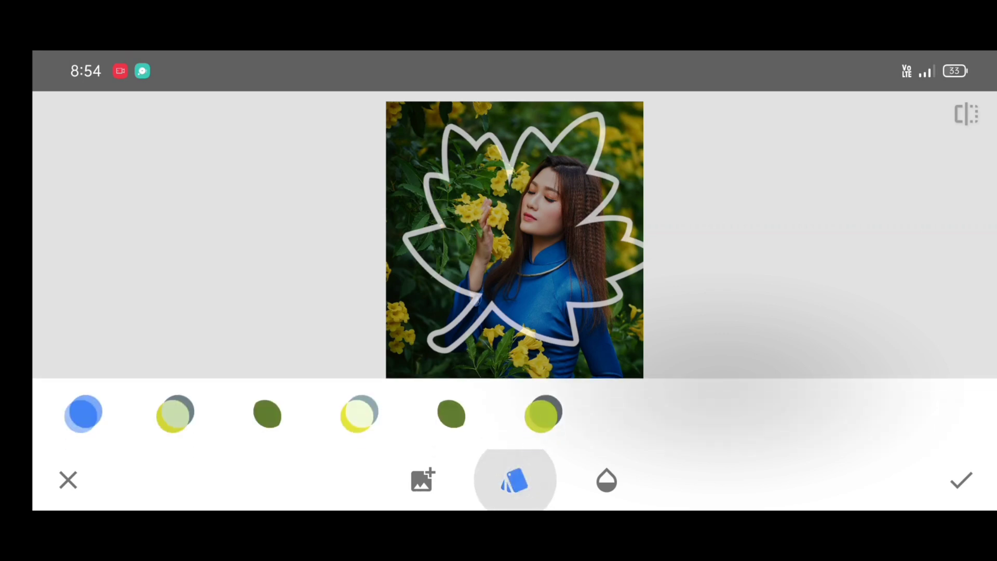
click(514, 480)
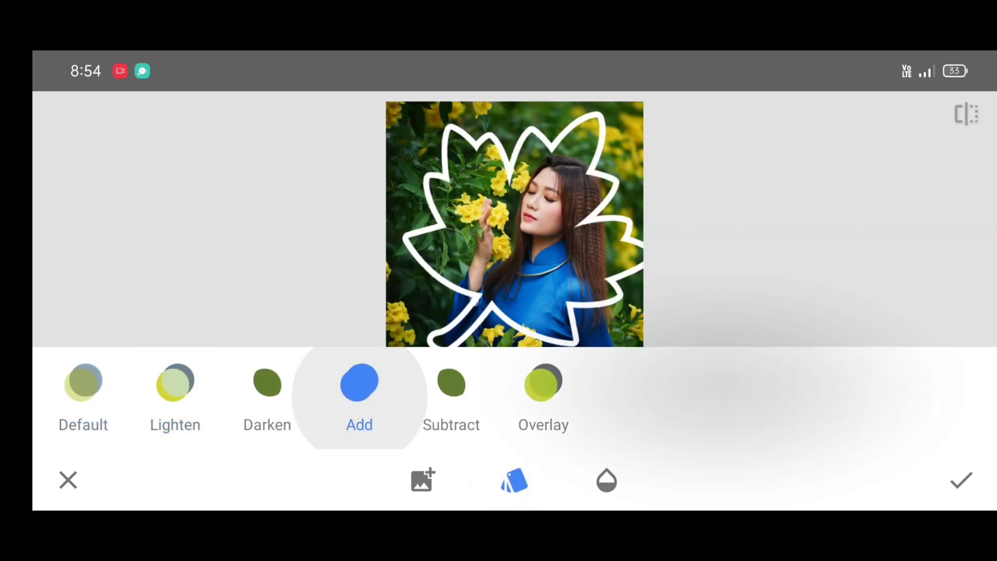
click(175, 384)
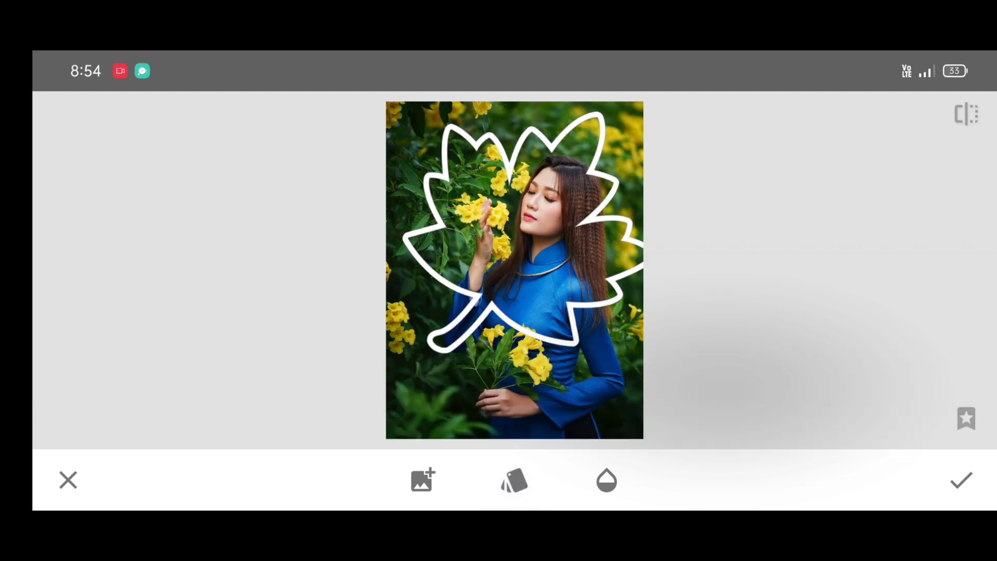
click(961, 480)
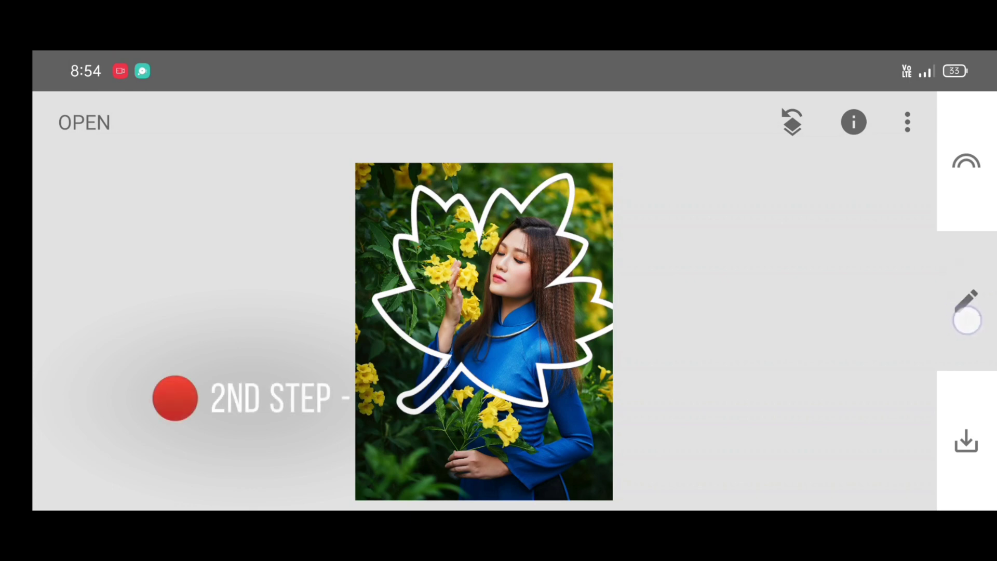
Step: Apply the Dark black-and-white style with brightness -3 and contrast +6
click(967, 302)
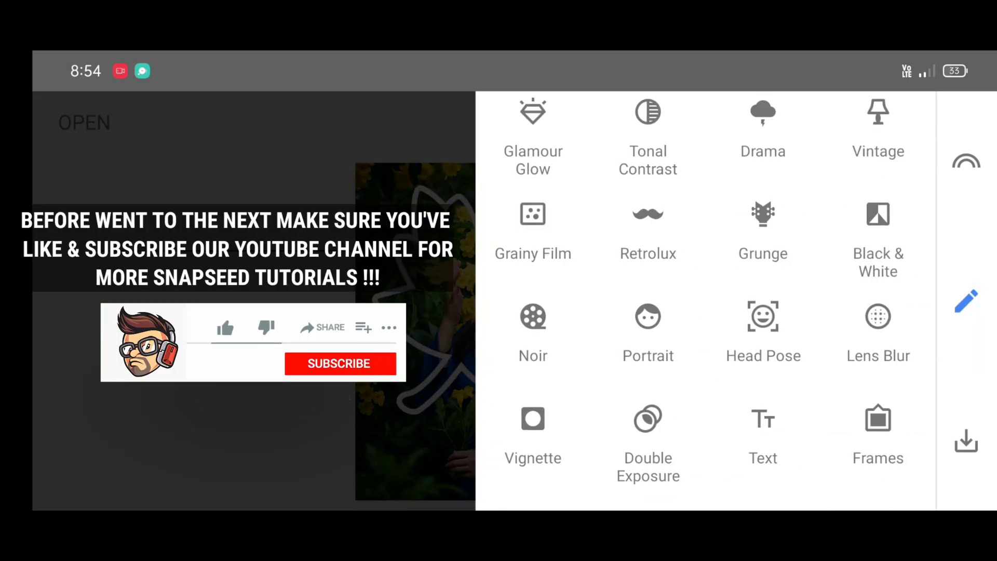
click(878, 225)
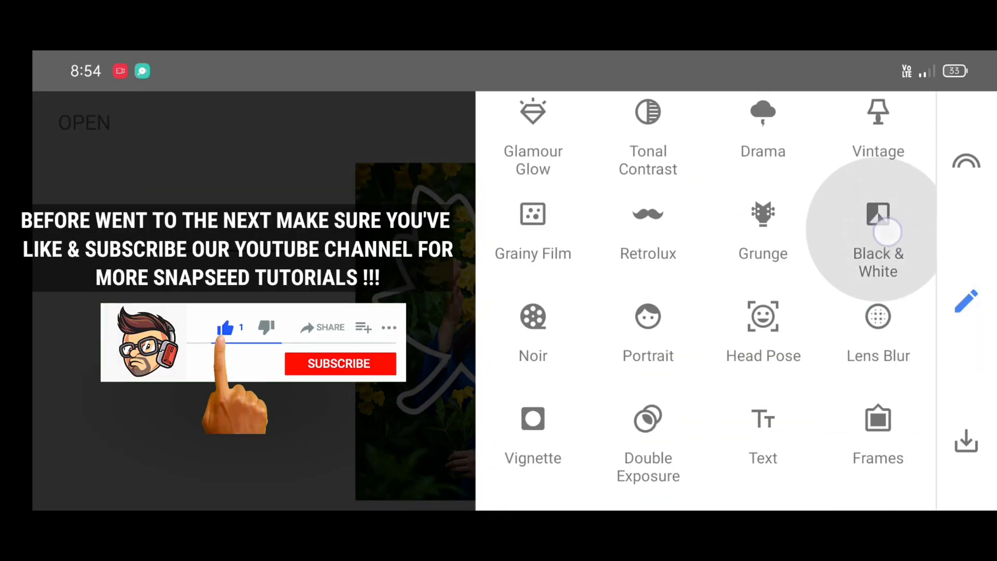
click(339, 363)
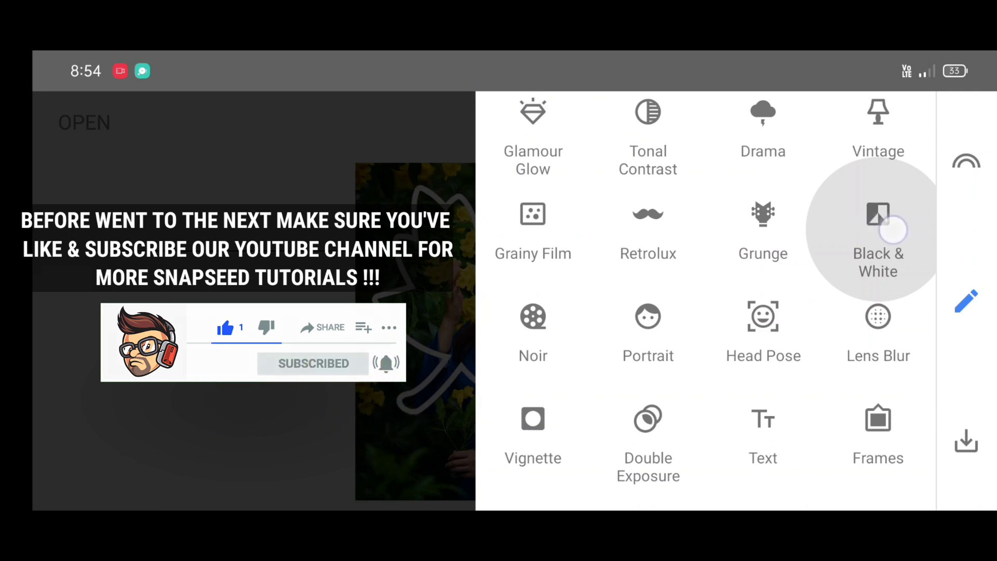
click(878, 229)
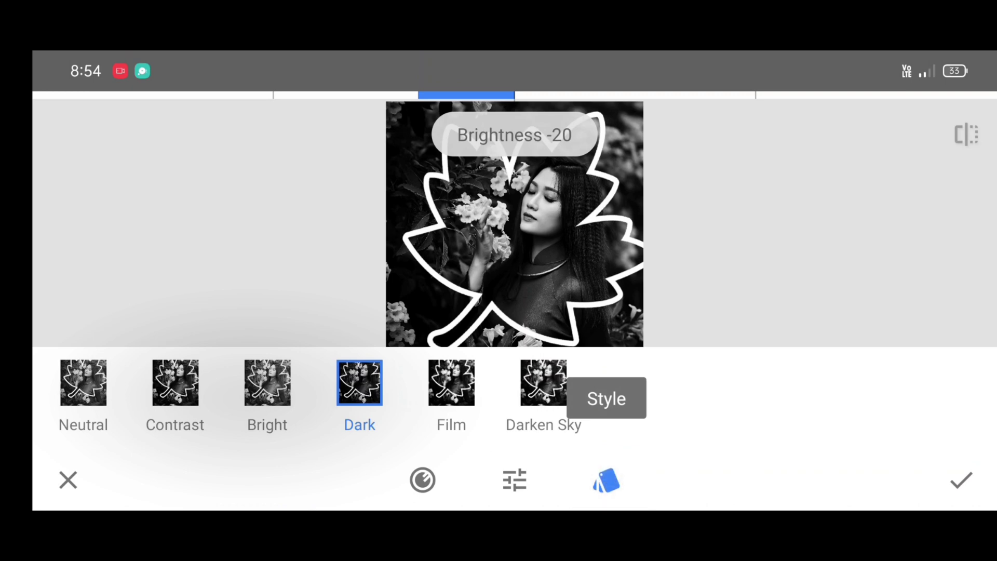
click(359, 383)
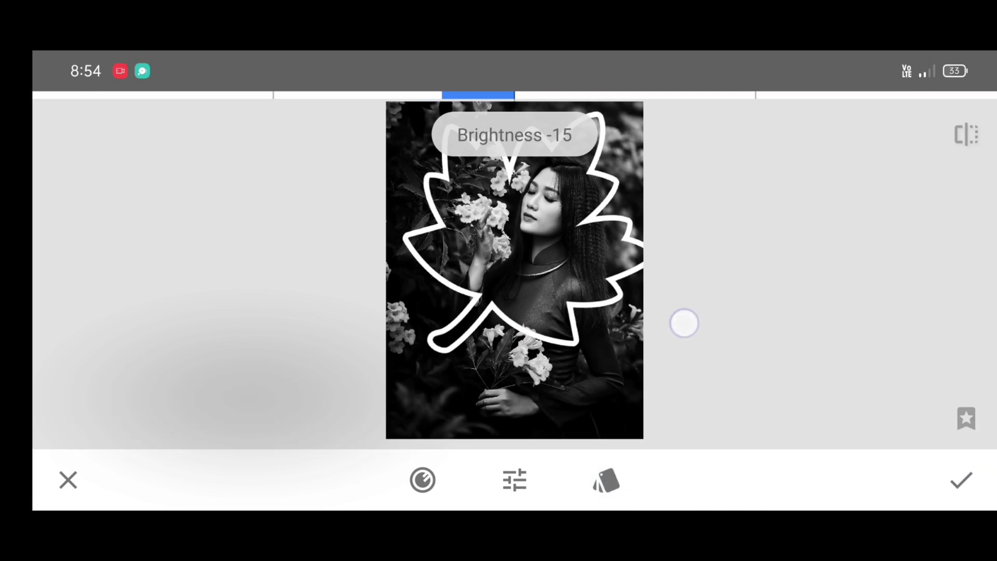
drag(684, 324, 724, 360)
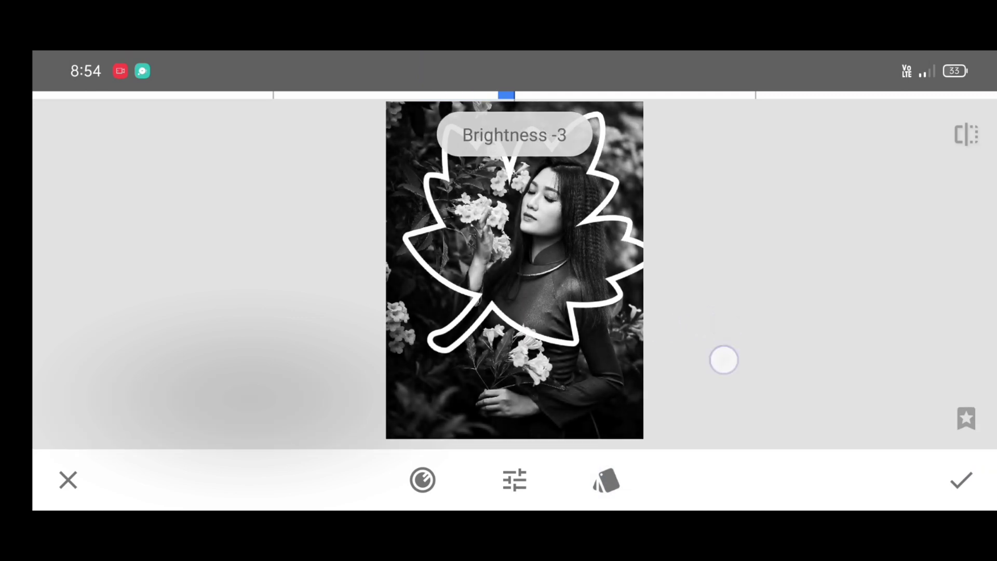
drag(724, 361, 766, 330)
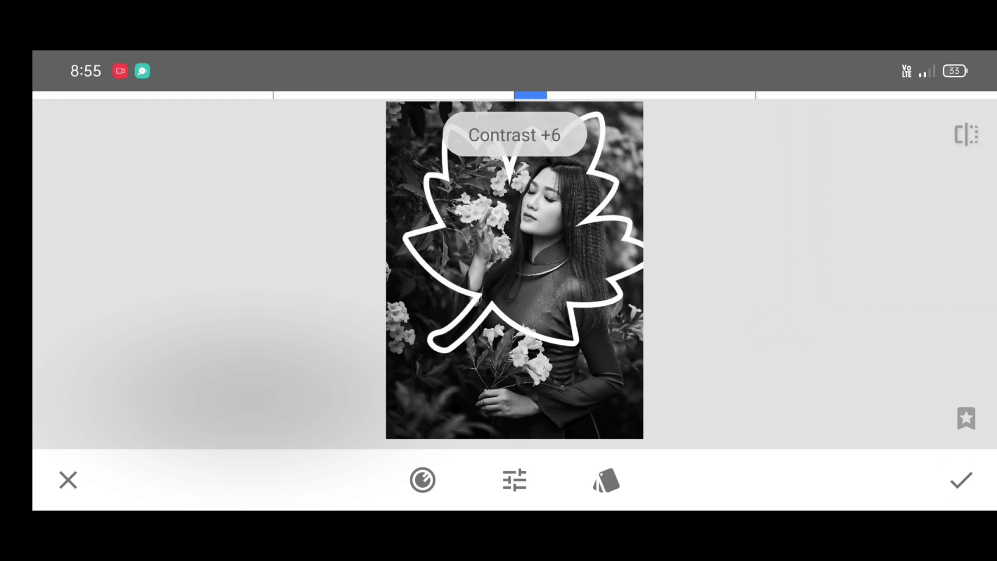
click(963, 480)
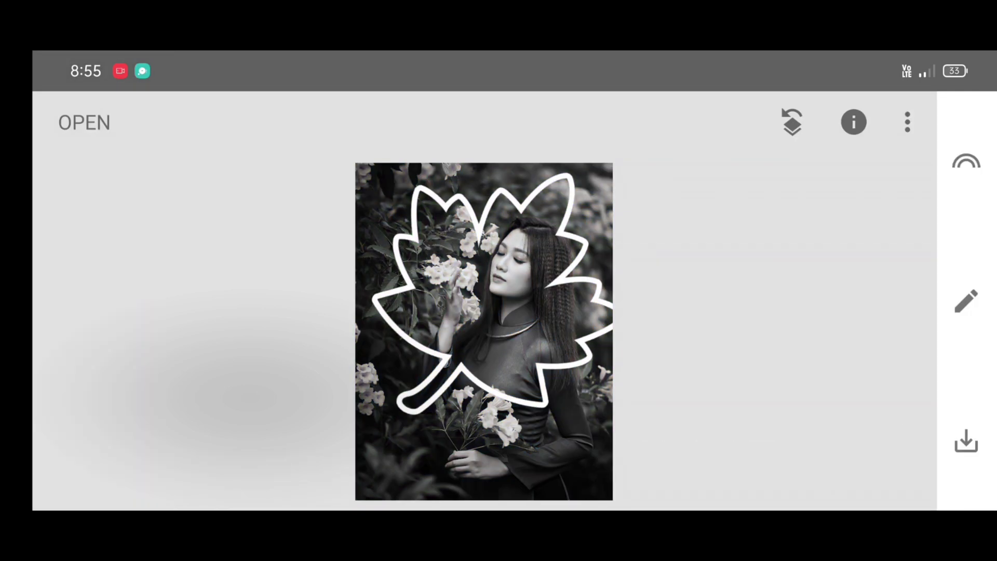
Step: From View edits, open the Black & White step's mask brush and invert the mask
click(792, 121)
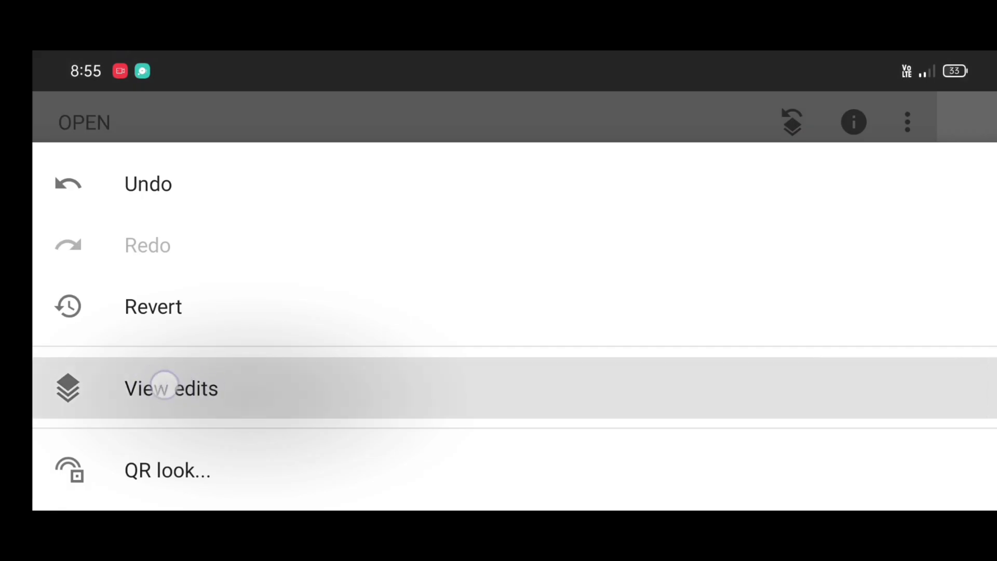
click(170, 388)
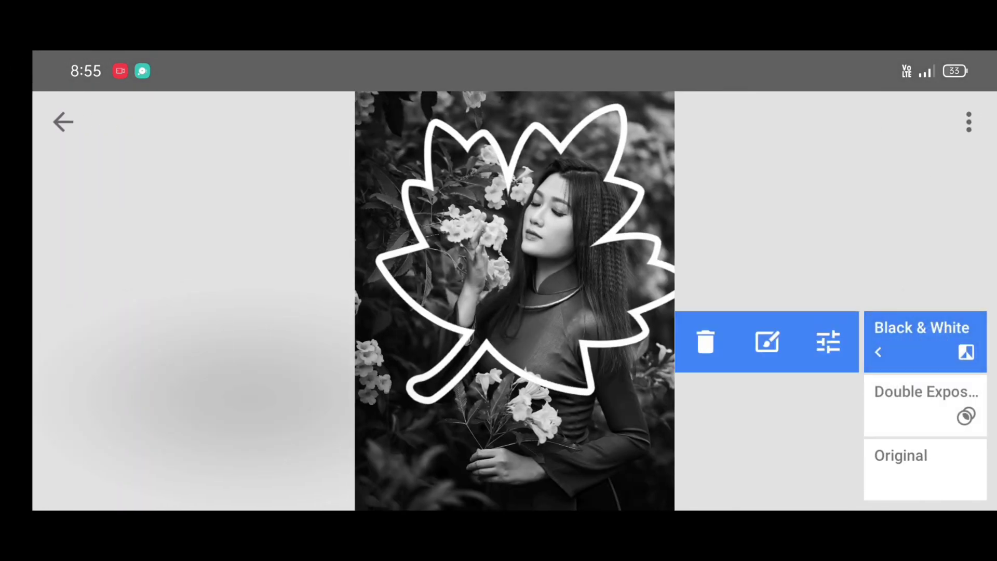
click(767, 342)
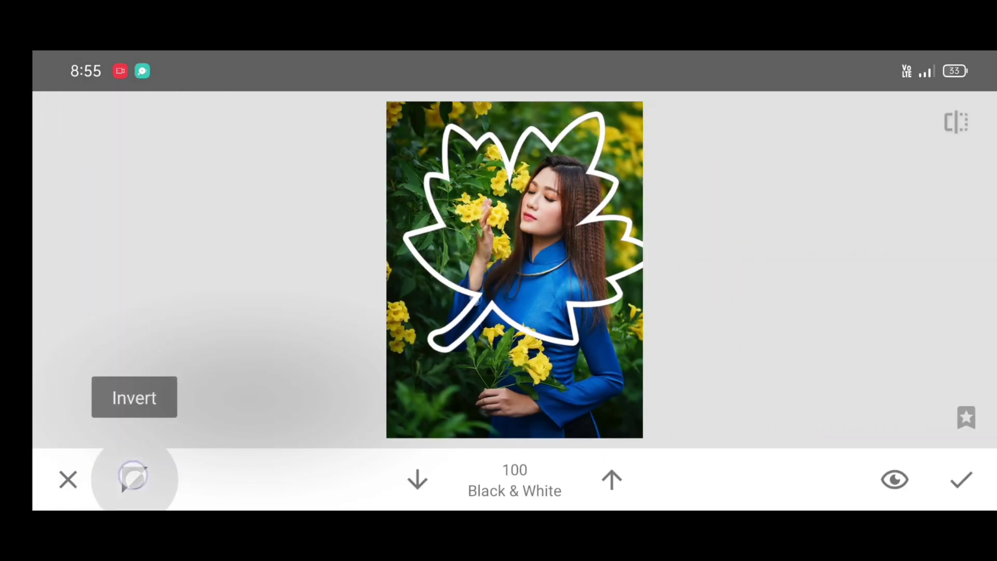
click(133, 479)
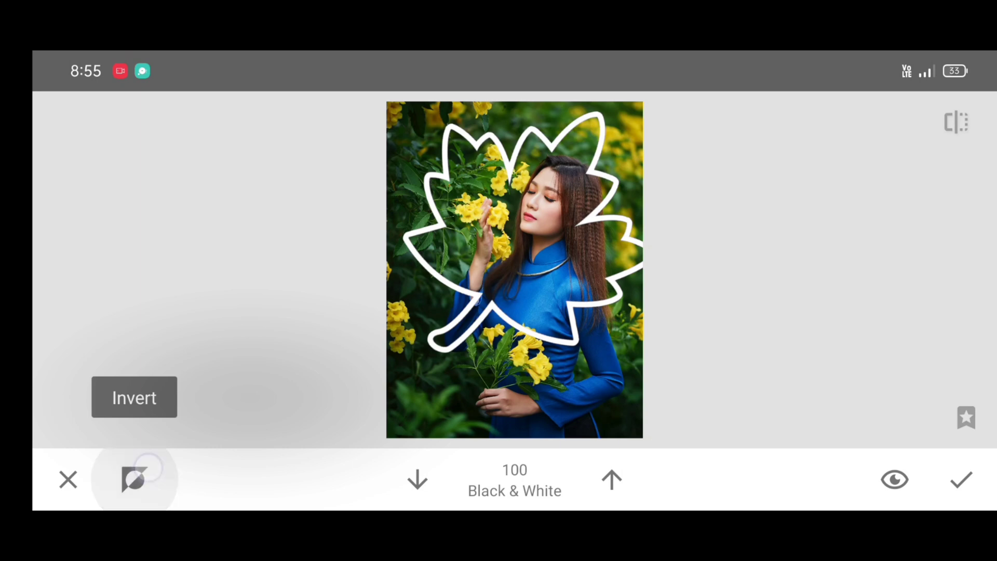